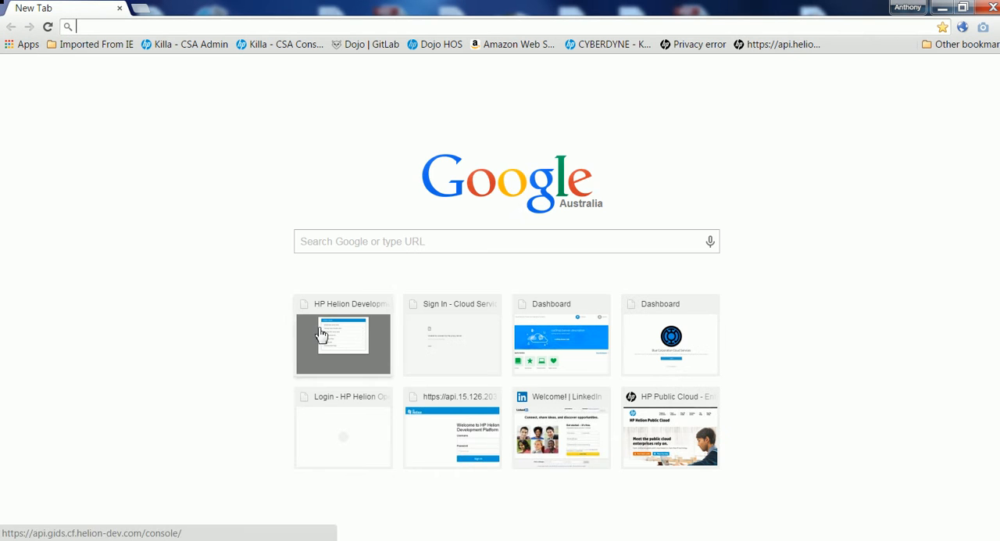
pyautogui.moveTo(784, 44)
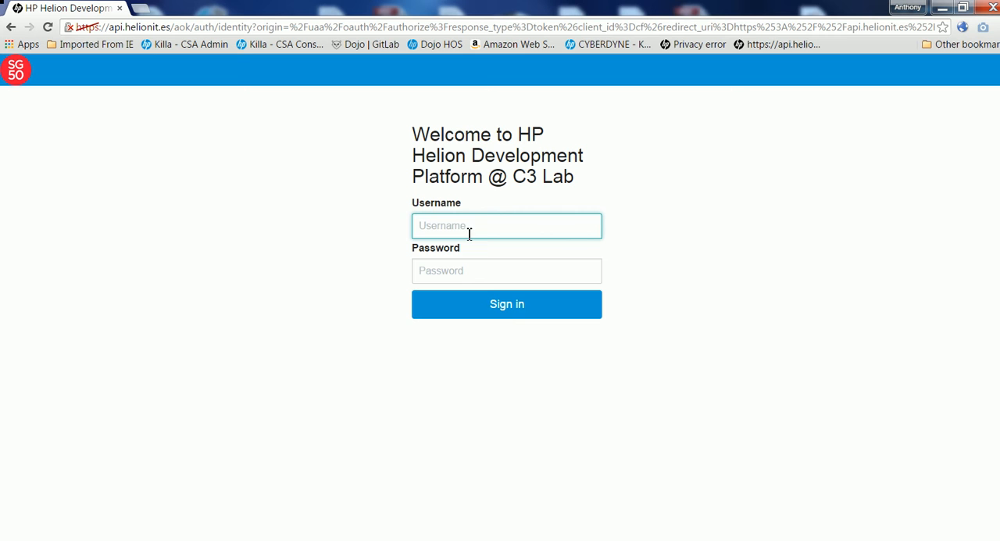
# Sign in with the test account using the saved username suggestion and its password.
pyautogui.write('GovHa')
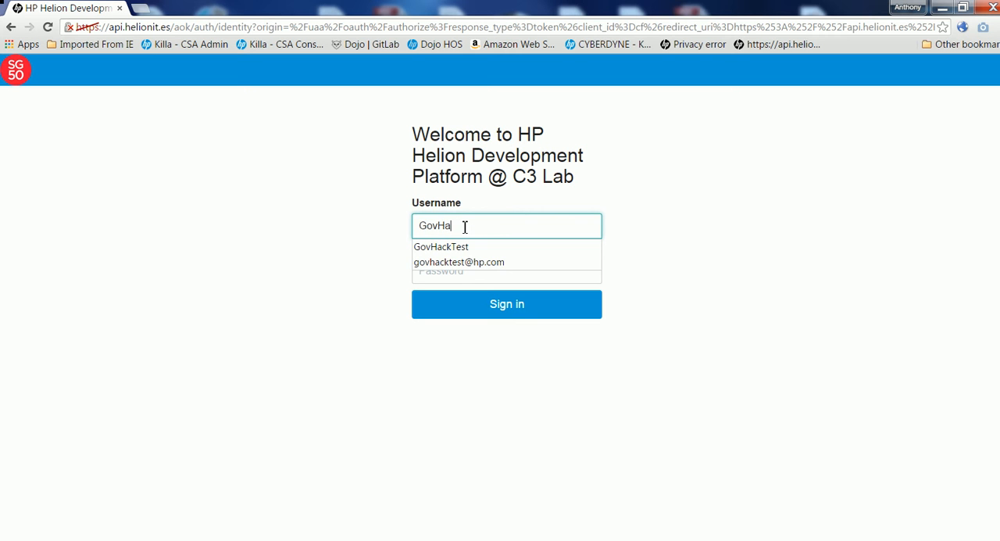
pyautogui.click(441, 246)
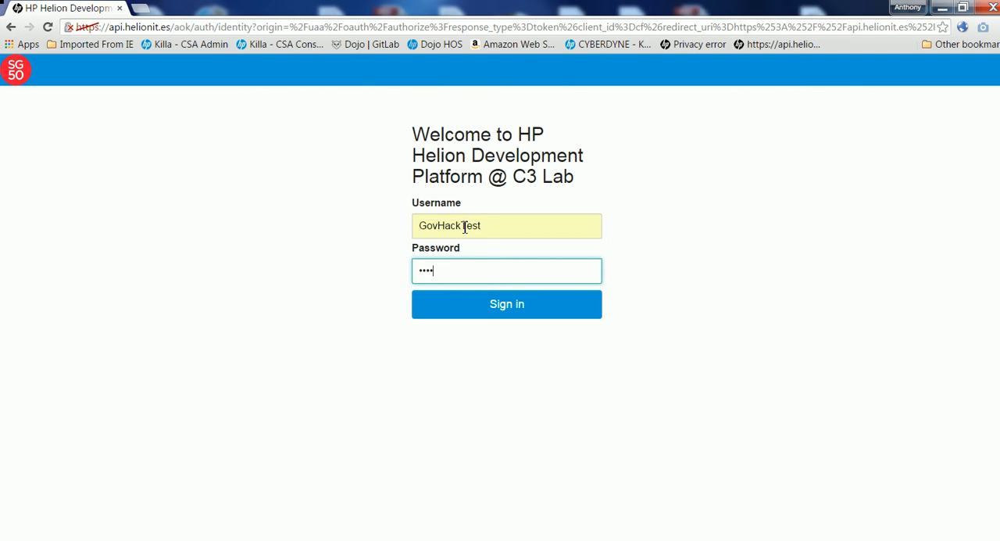
pyautogui.click(507, 304)
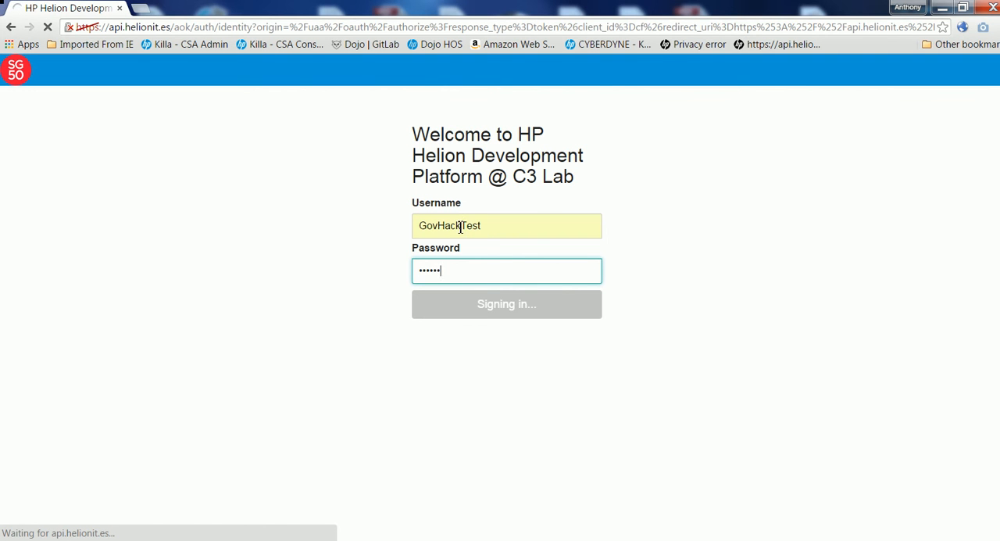
pyautogui.click(506, 303)
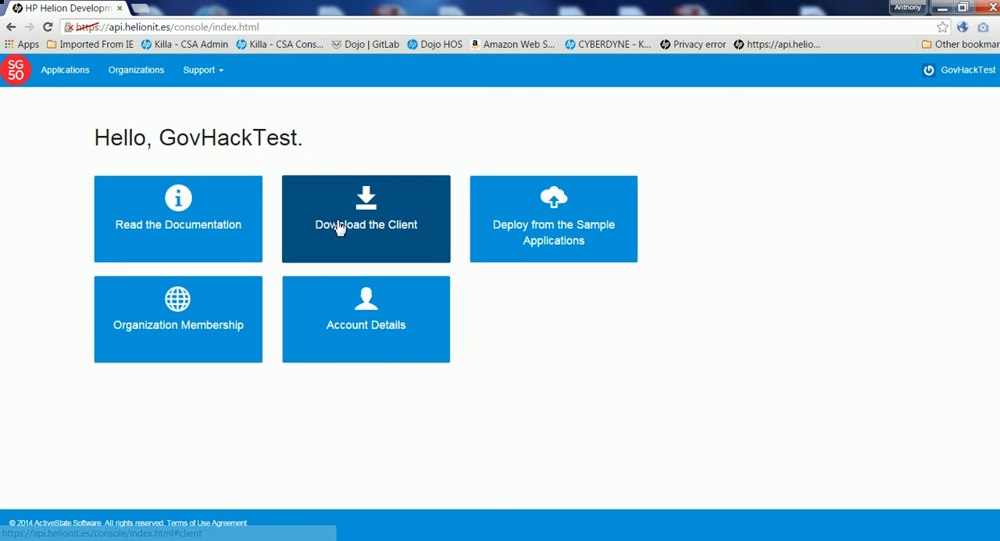
pyautogui.moveTo(415, 224)
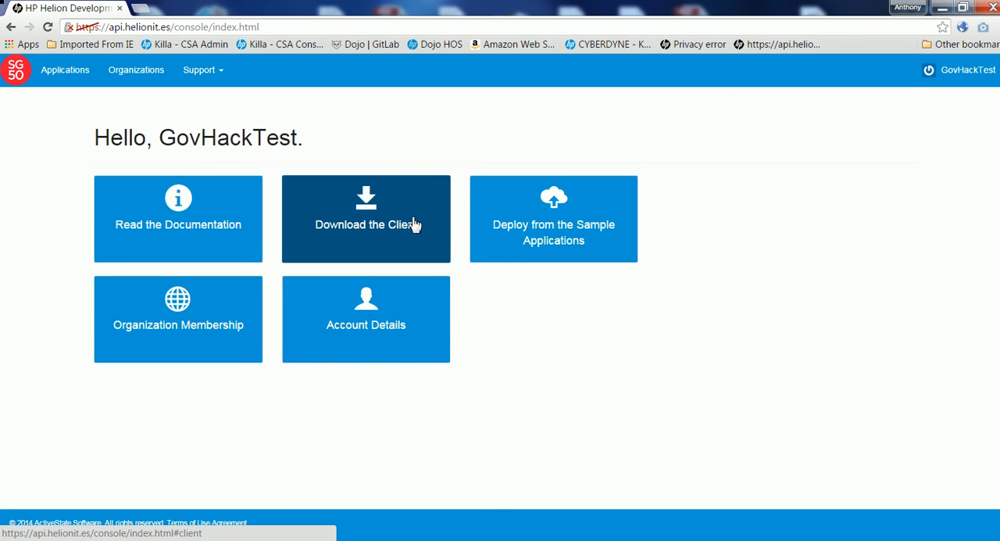
pyautogui.moveTo(370, 237)
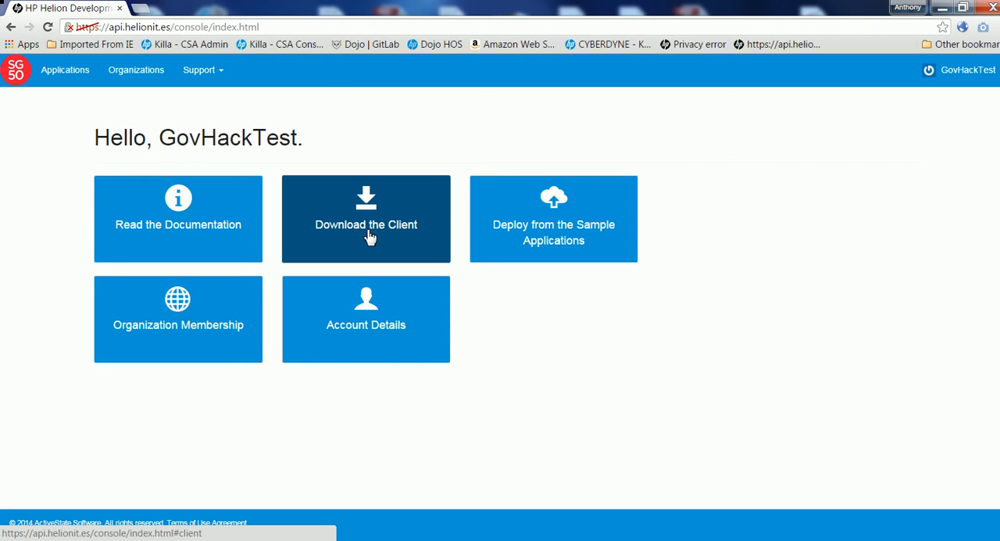
pyautogui.click(366, 218)
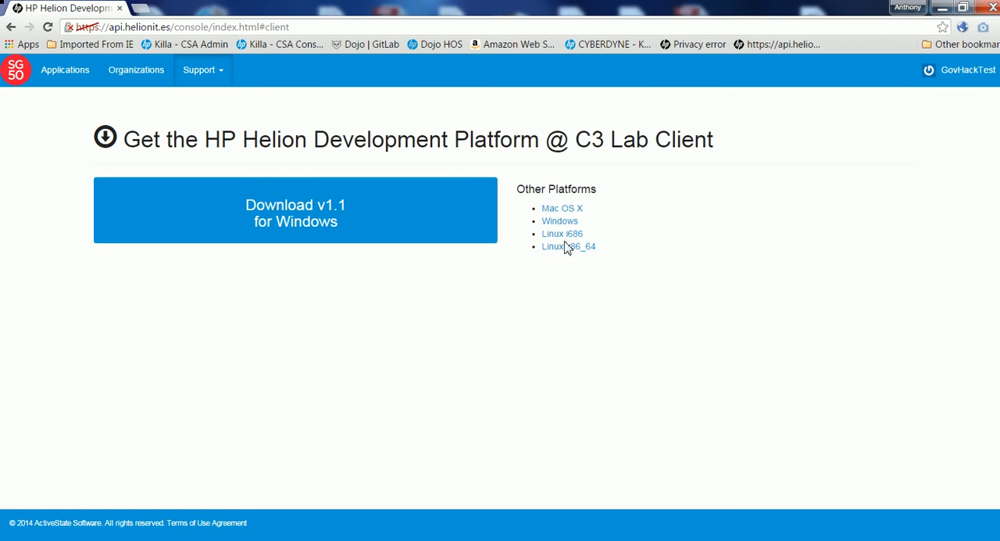
pyautogui.moveTo(568, 246)
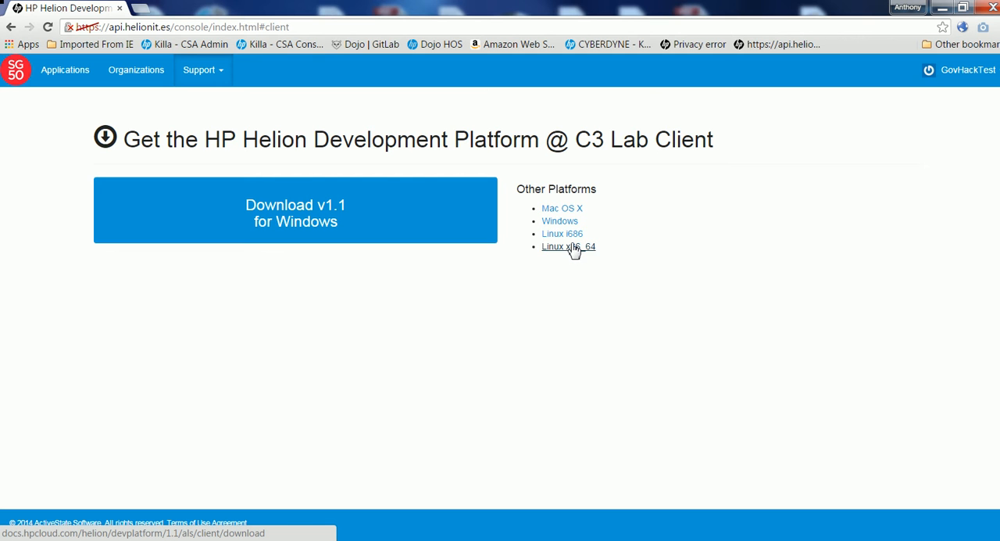
pyautogui.moveTo(562, 208)
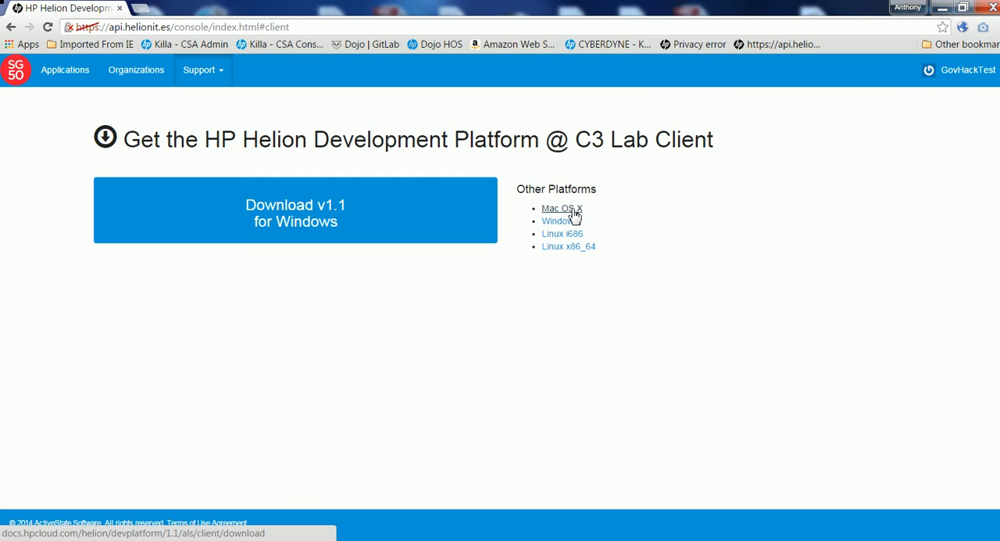
pyautogui.moveTo(568, 246)
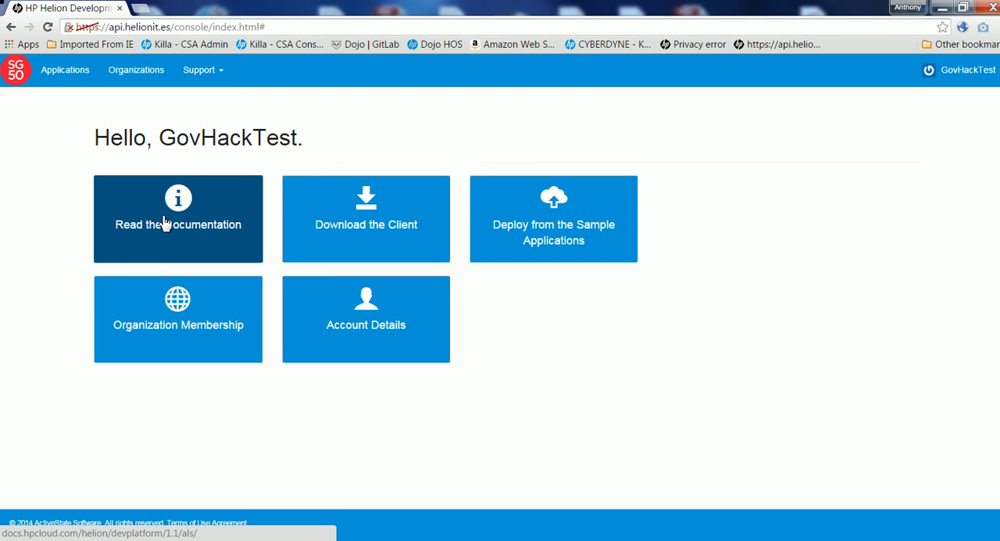
pyautogui.moveTo(156, 221)
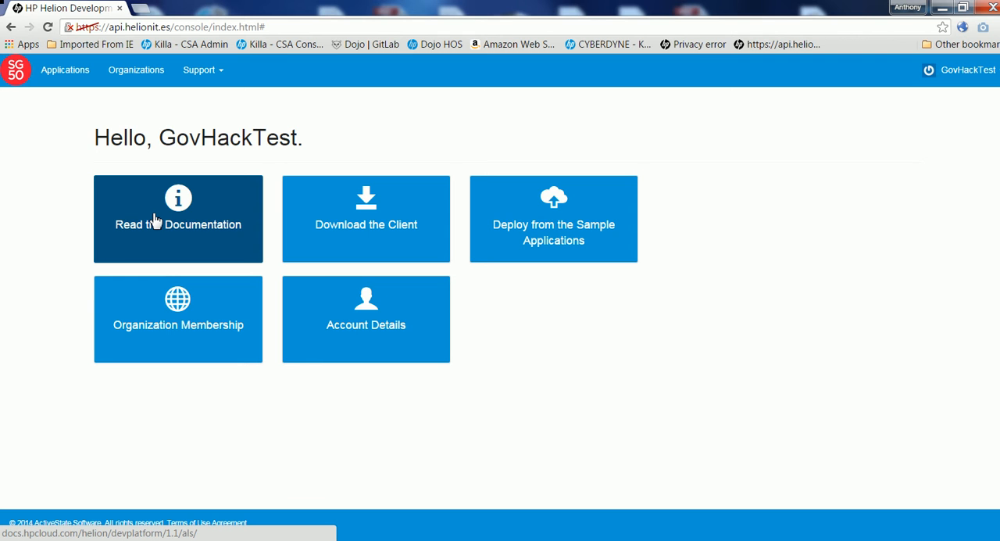
pyautogui.moveTo(885, 206)
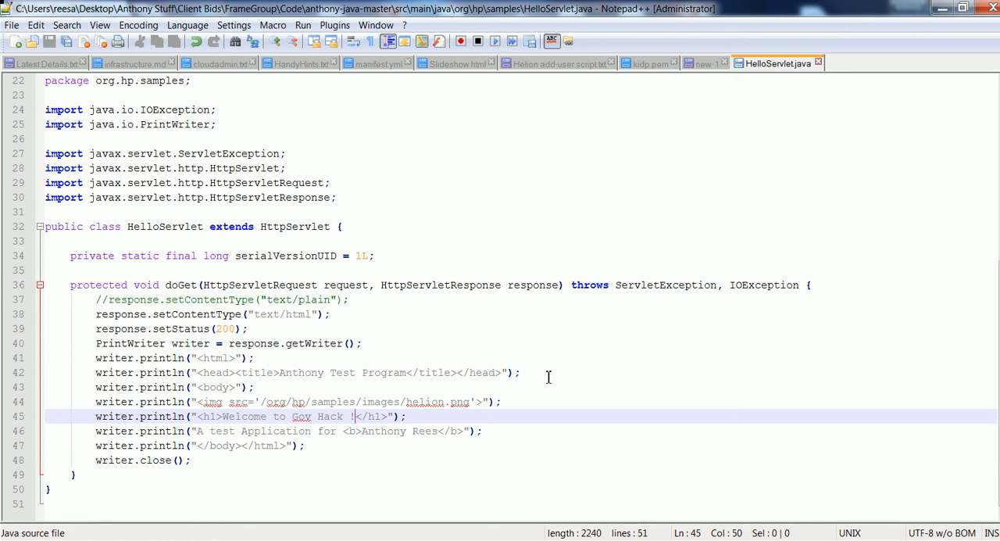
pyautogui.moveTo(282, 351)
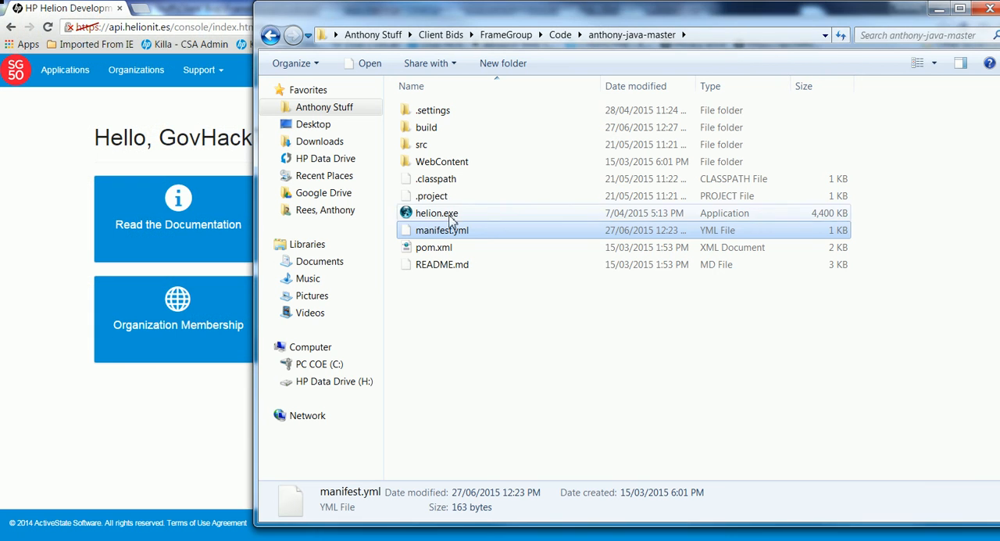
pyautogui.doubleClick(437, 213)
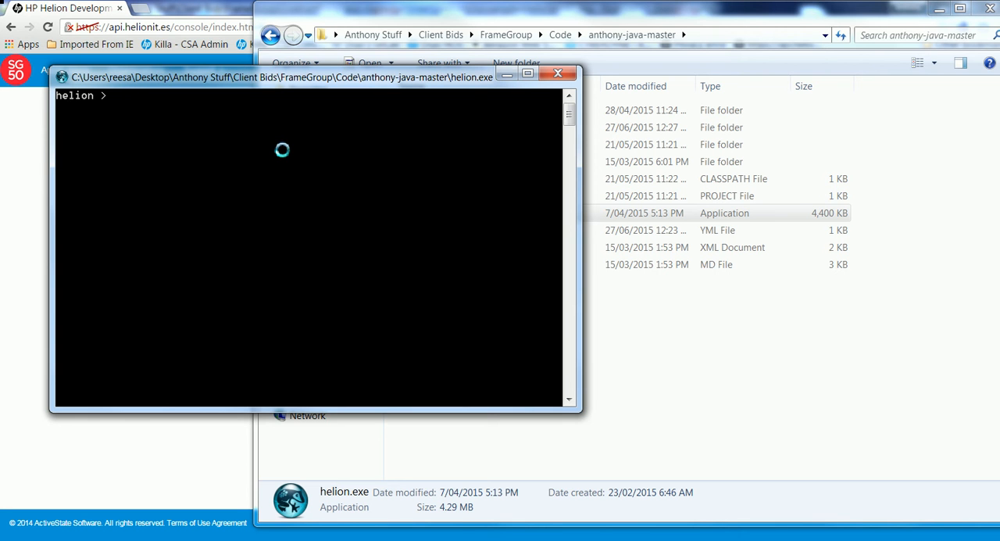
pyautogui.write('target h')
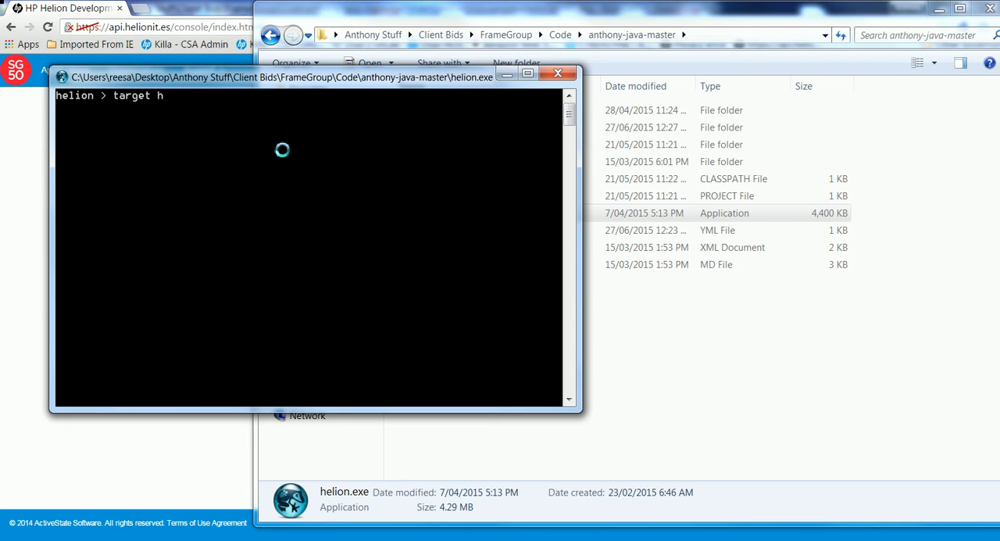
pyautogui.write('ttps://')
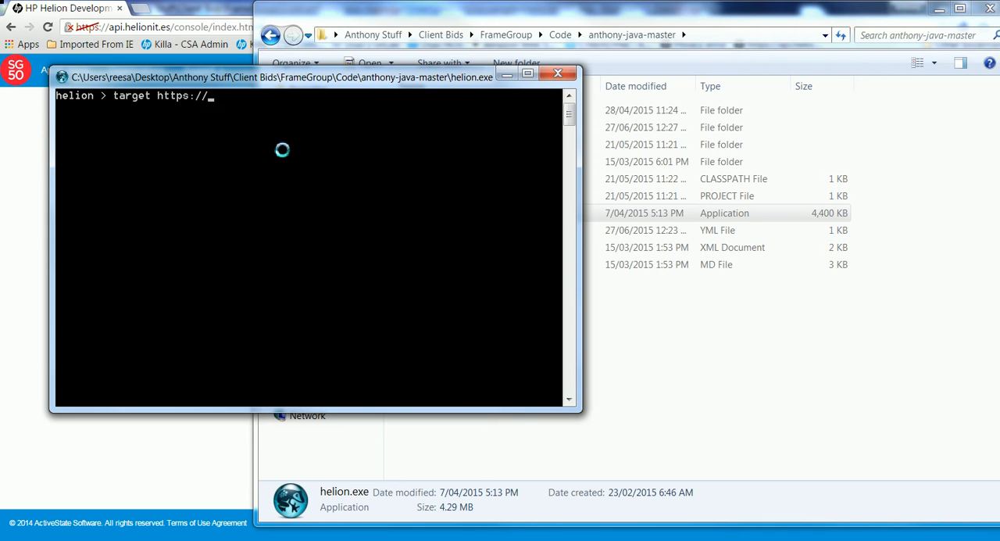
pyautogui.write('api')
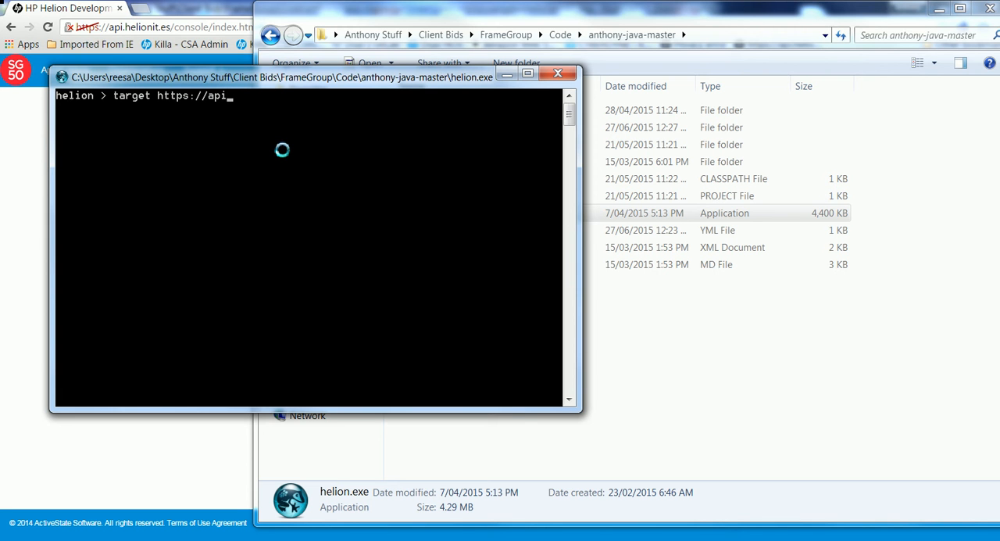
pyautogui.write('helion')
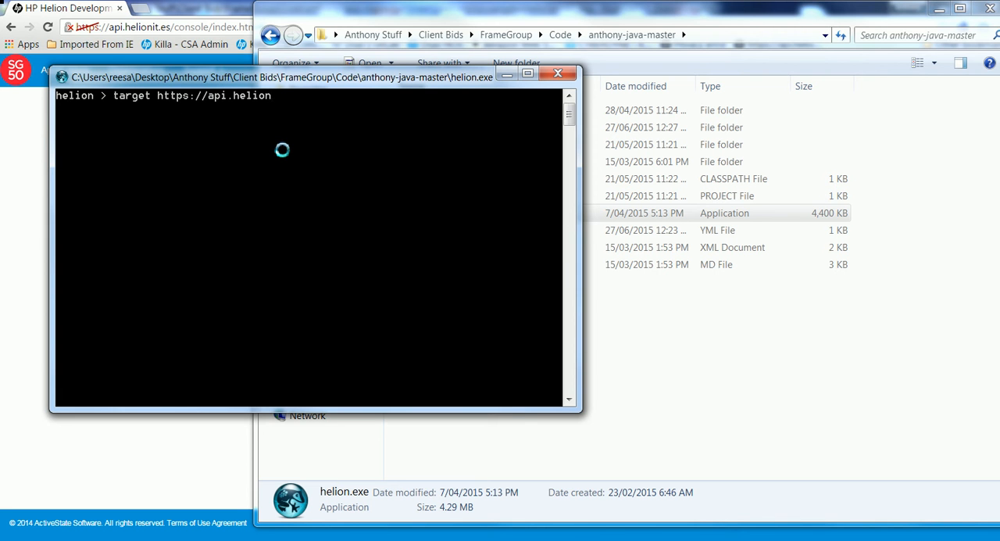
pyautogui.write('it.es')
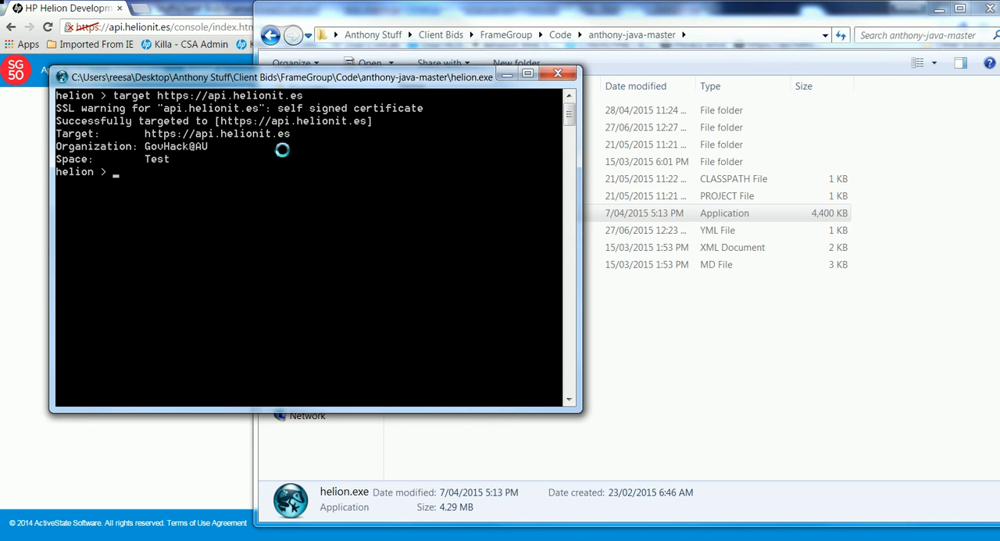
pyautogui.write('login')
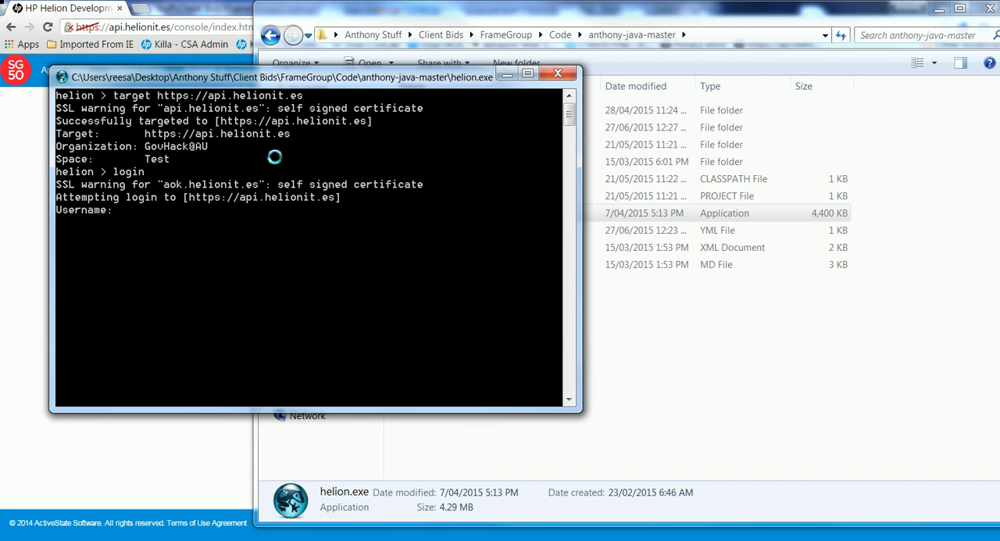
# Enter the test account username and password to log in to api.helionit.es.
pyautogui.write('Gi')
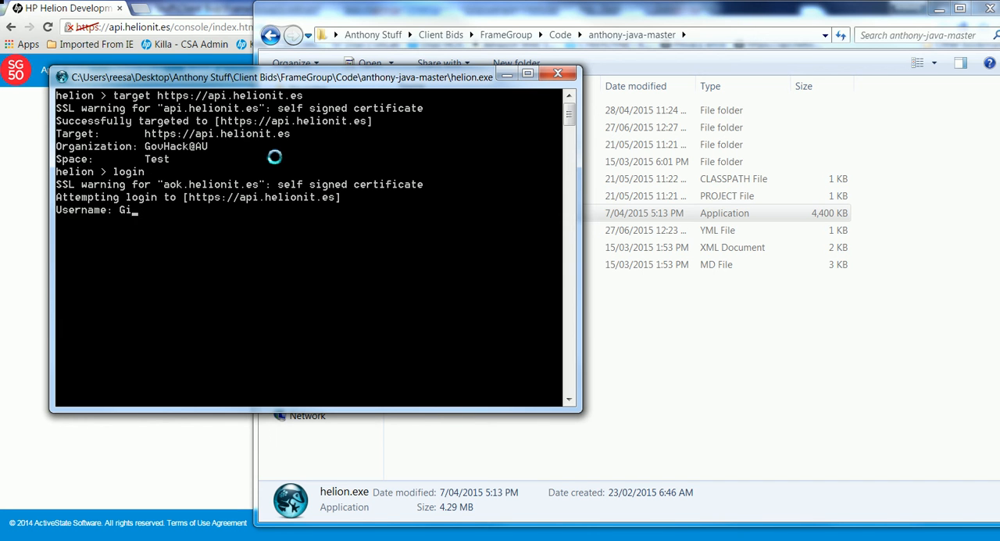
pyautogui.press('Backspace')
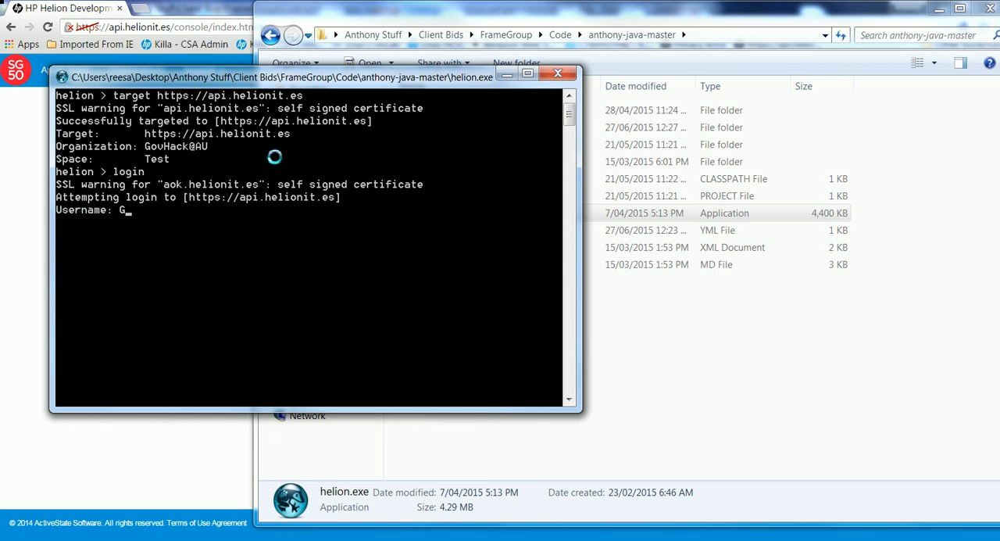
pyautogui.write('ovHack')
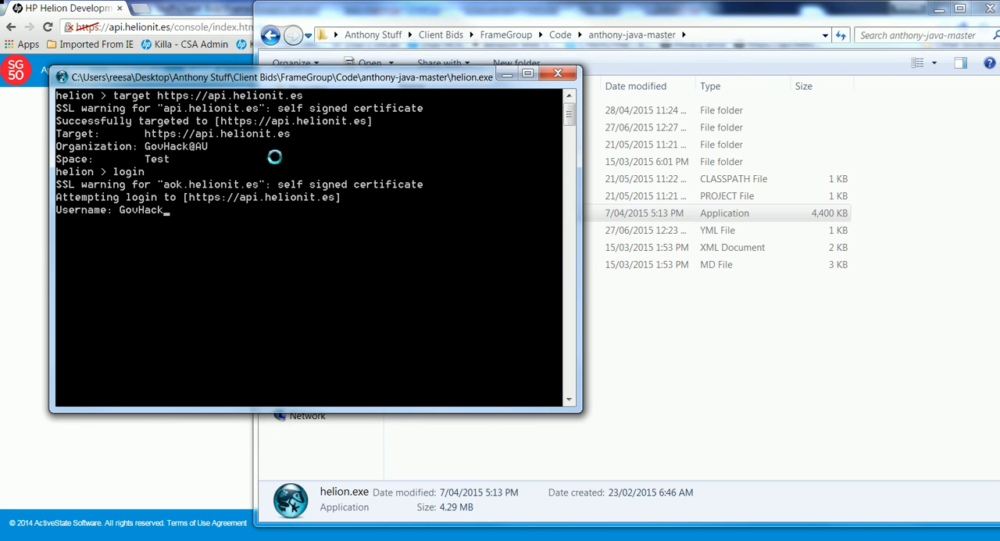
pyautogui.write('Test')
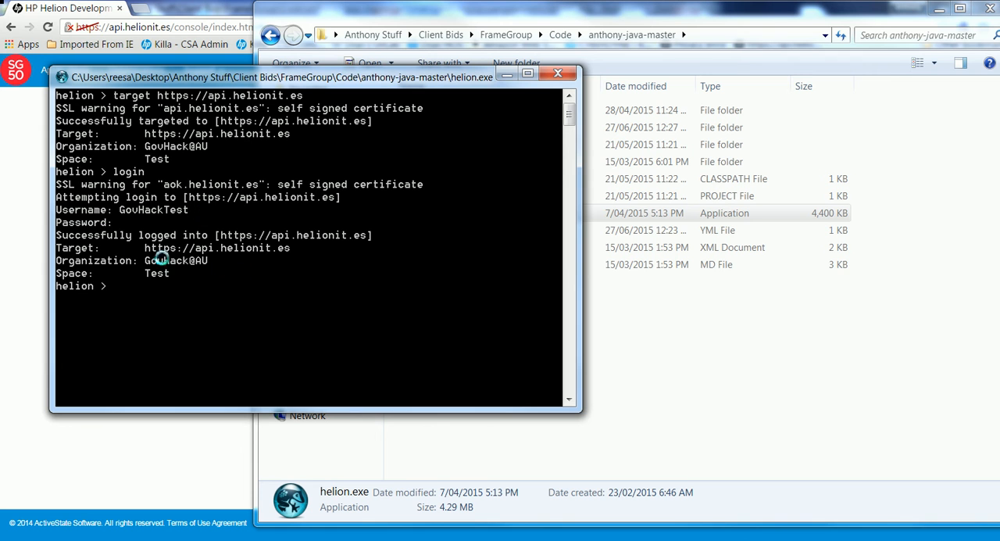
pyautogui.moveTo(164, 261)
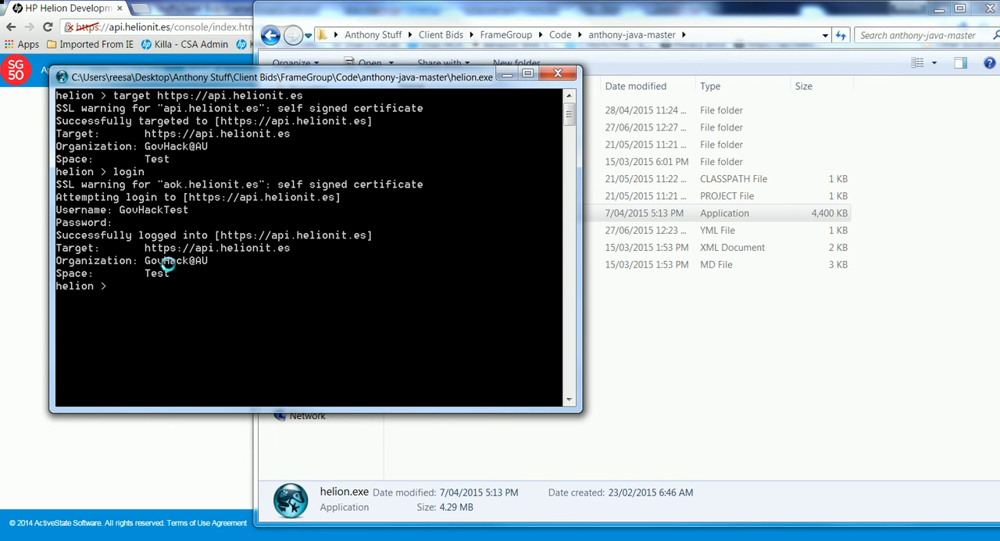
pyautogui.moveTo(155, 281)
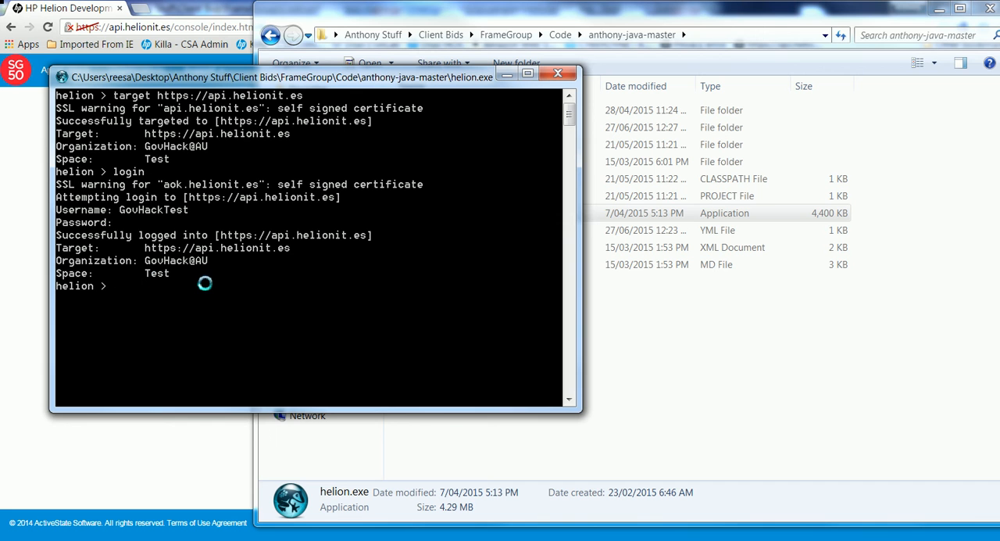
# Run helion push from the current directory, creating helion-anthony-GH with no services bound.
pyautogui.write('push')
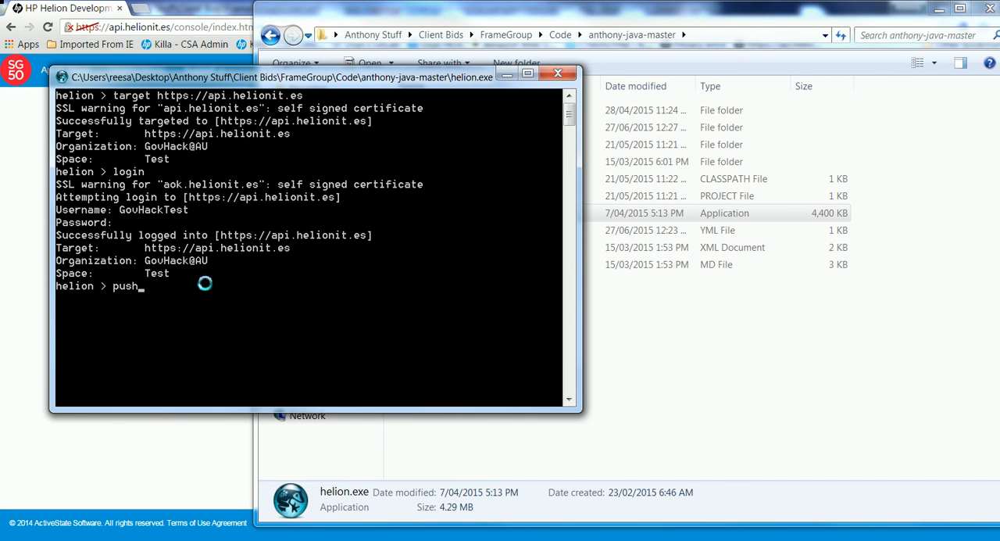
pyautogui.press('enter')
pyautogui.write('Y')
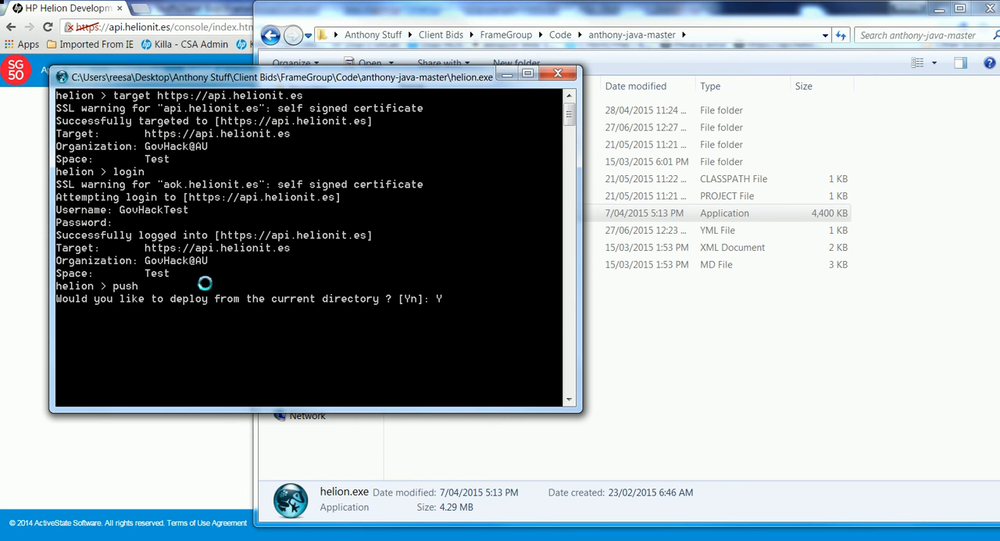
pyautogui.press('enter')
pyautogui.write('push')
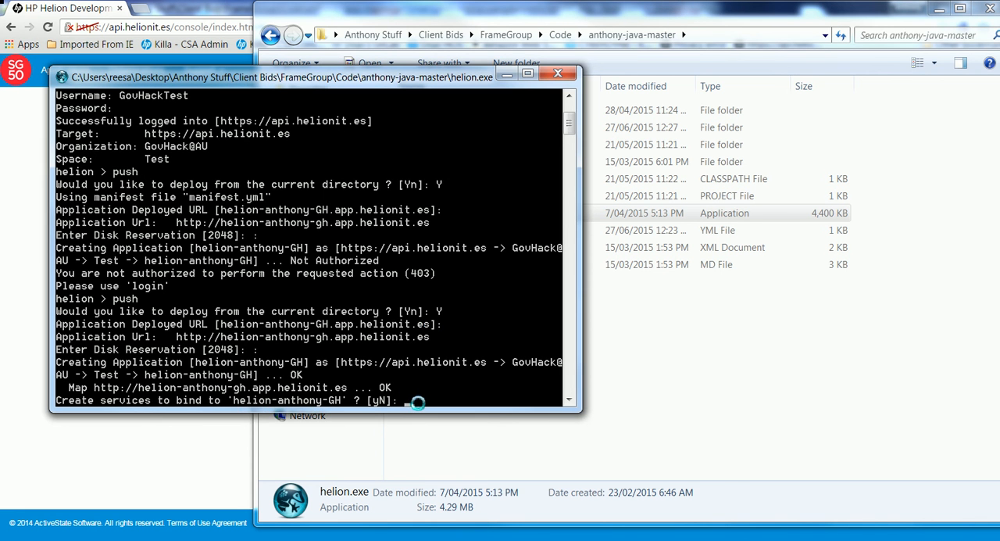
pyautogui.write('N')
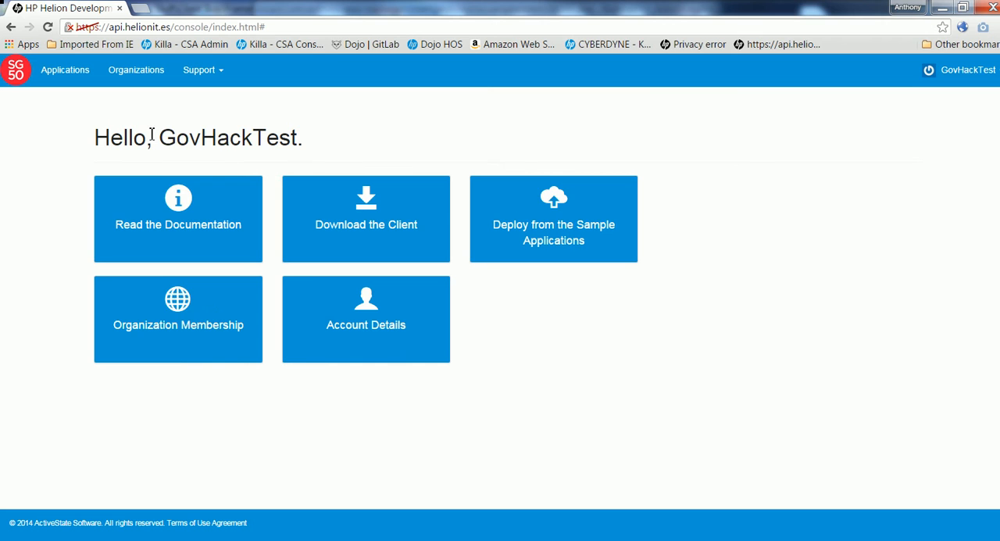
# Show helion-anthony-GH's summary from the Applications list, confirming it is started.
pyautogui.click(65, 70)
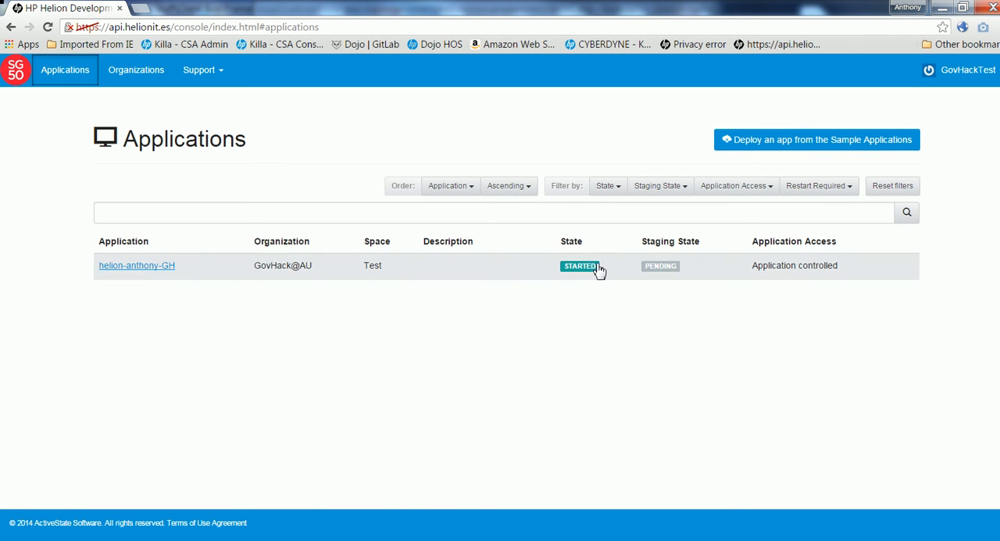
pyautogui.moveTo(598, 244)
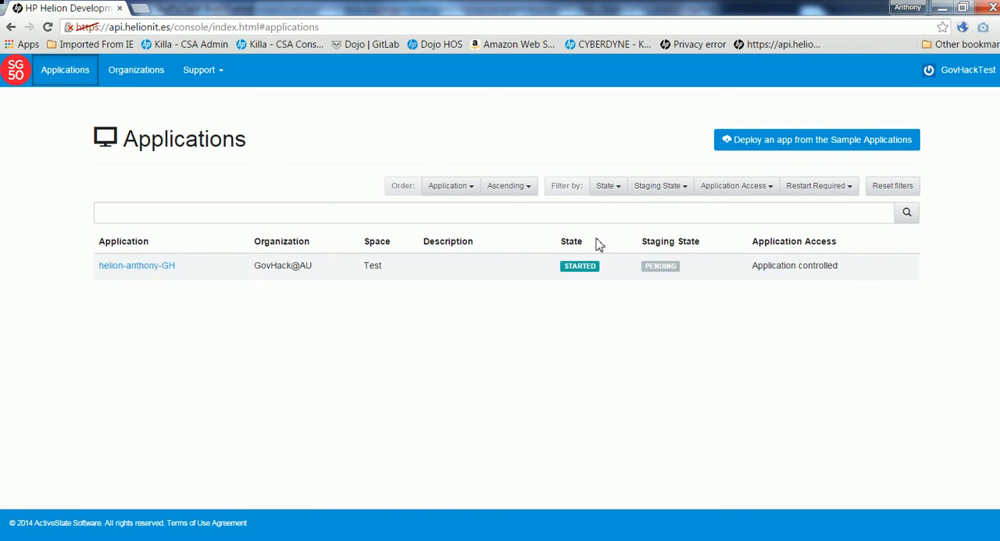
pyautogui.click(136, 265)
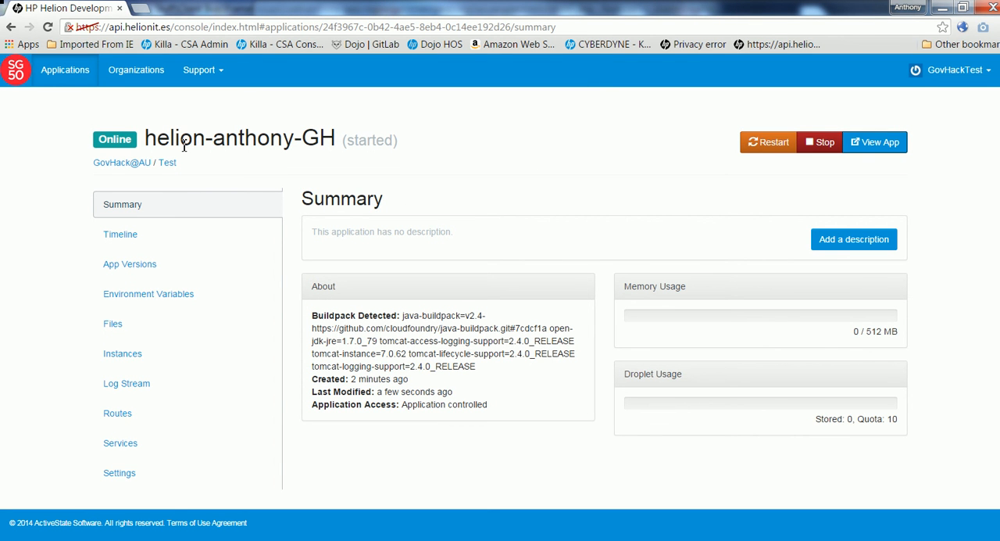
pyautogui.moveTo(216, 357)
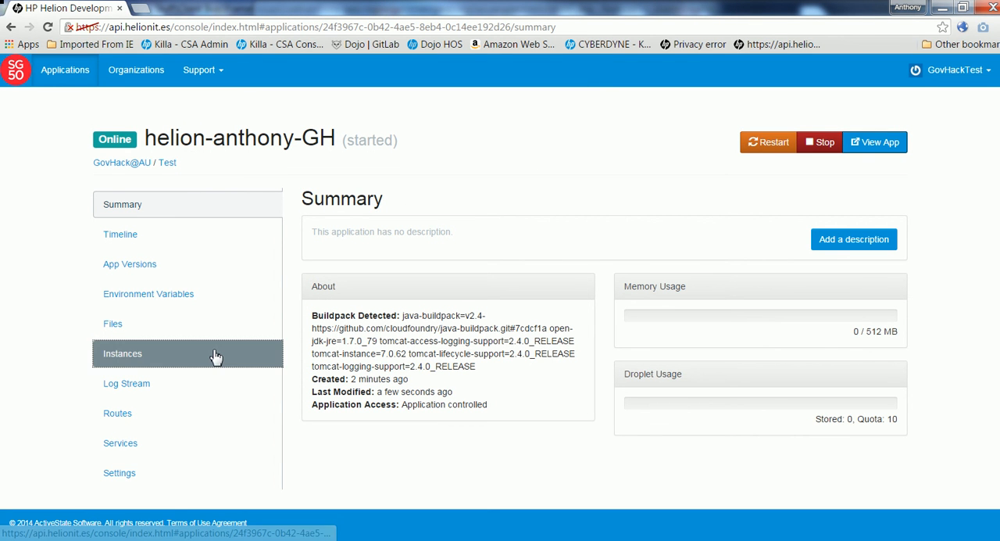
# View the Log Stream and scroll through the staging log to the droplet upload.
pyautogui.click(126, 383)
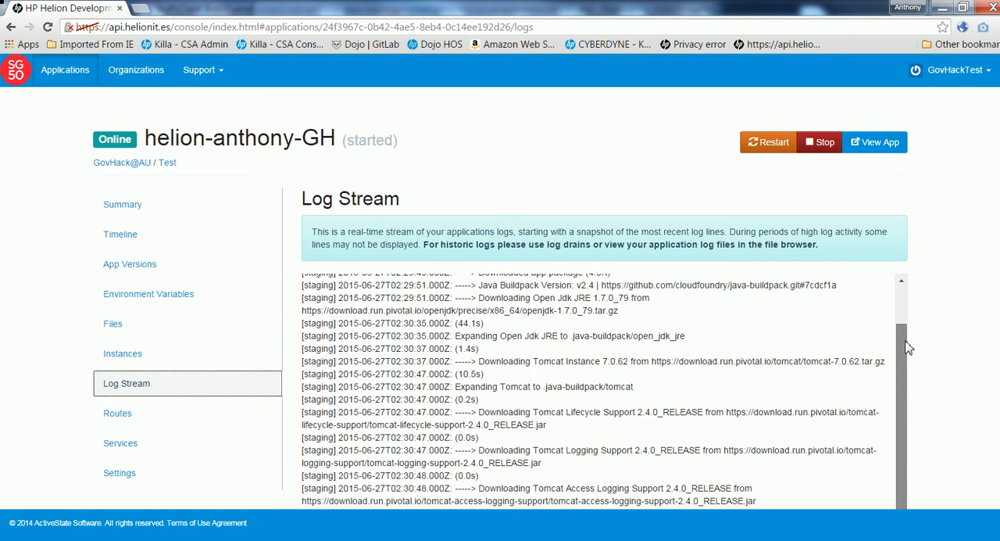
pyautogui.scroll(-3)
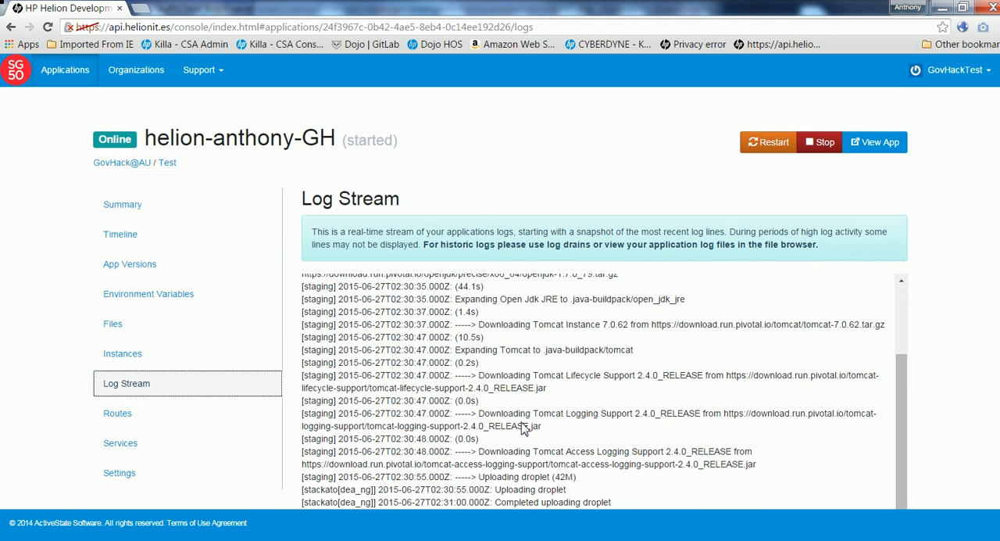
pyautogui.moveTo(588, 172)
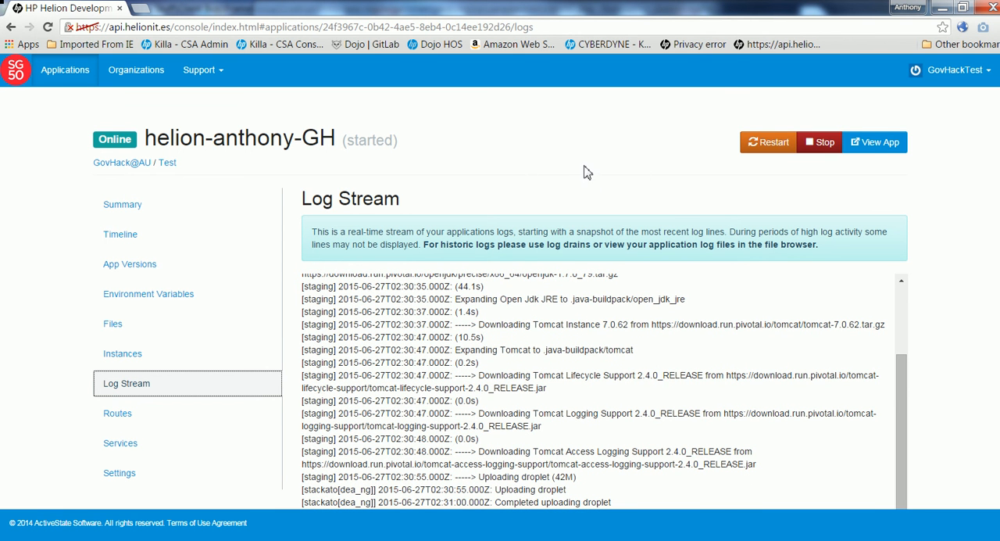
pyautogui.moveTo(874, 143)
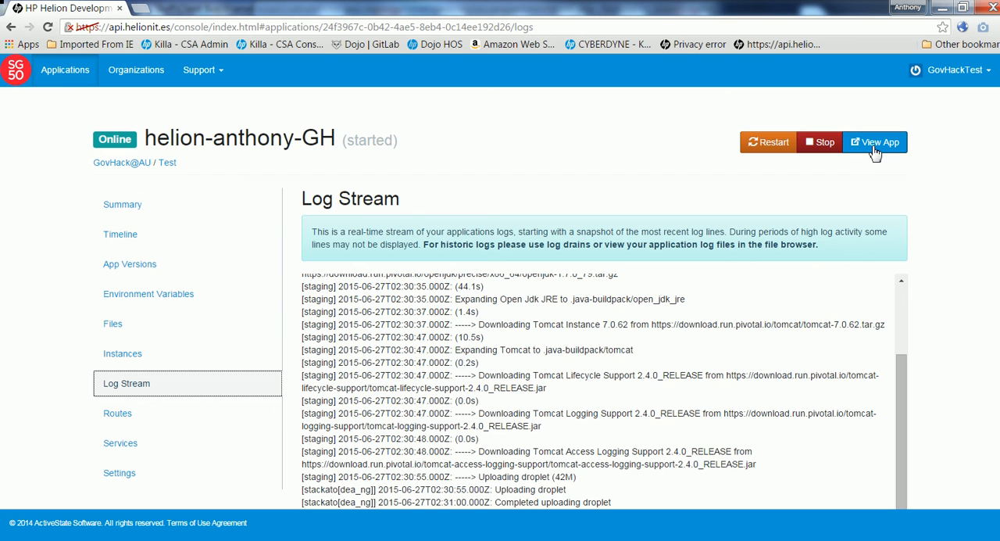
# View the running app, showing the 'Welcome to Gov Hack !' page in a new tab.
pyautogui.click(875, 142)
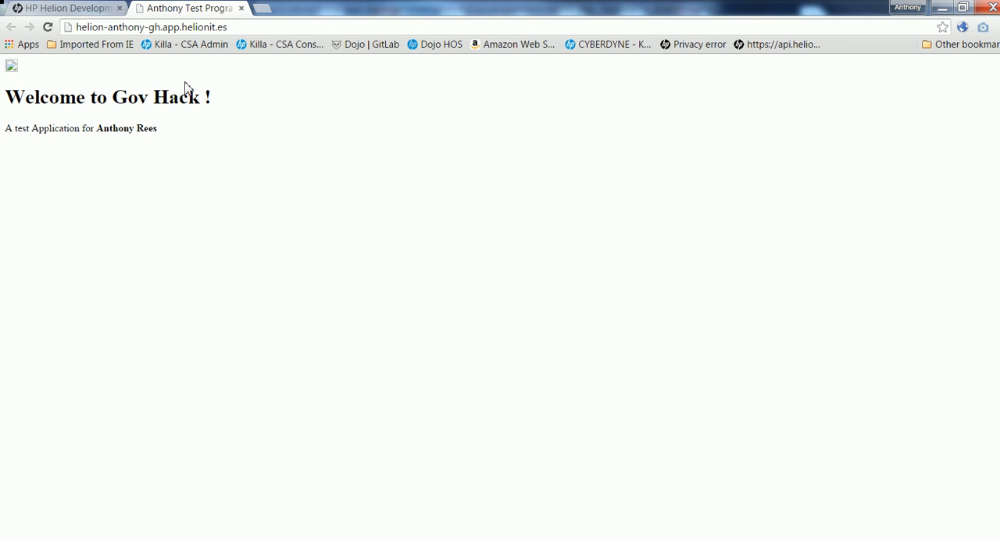
pyautogui.moveTo(115, 119)
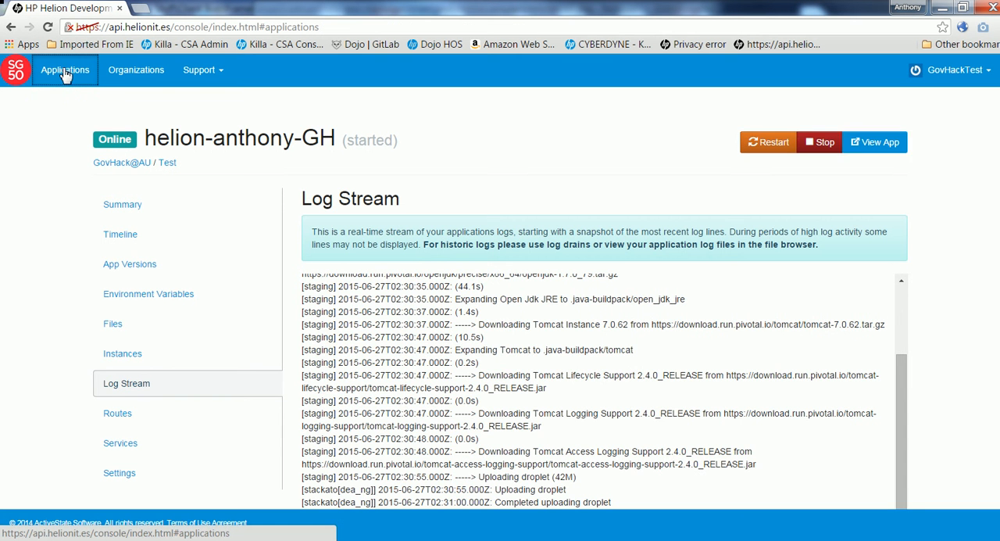
# Show the app's Instances page with Instance #0 running.
pyautogui.click(65, 70)
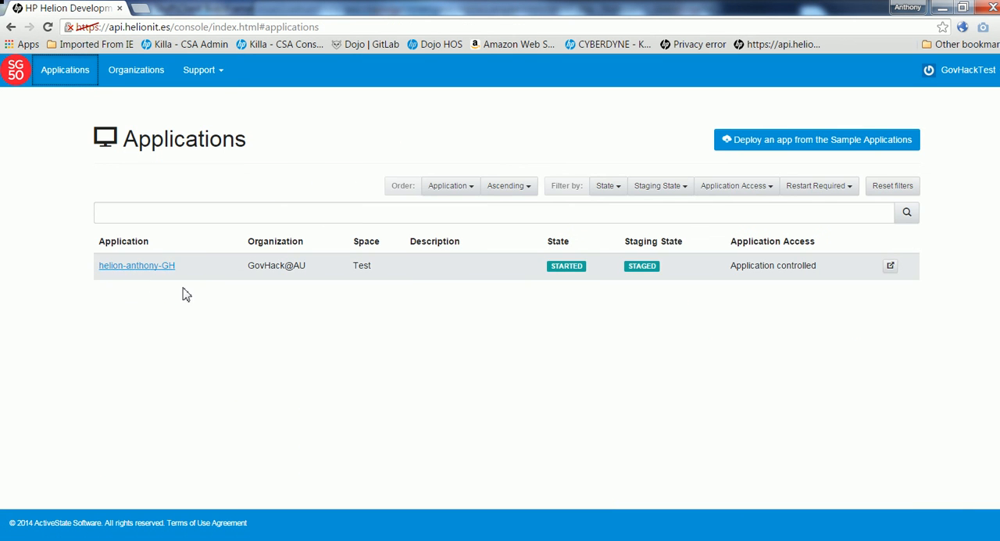
pyautogui.click(136, 265)
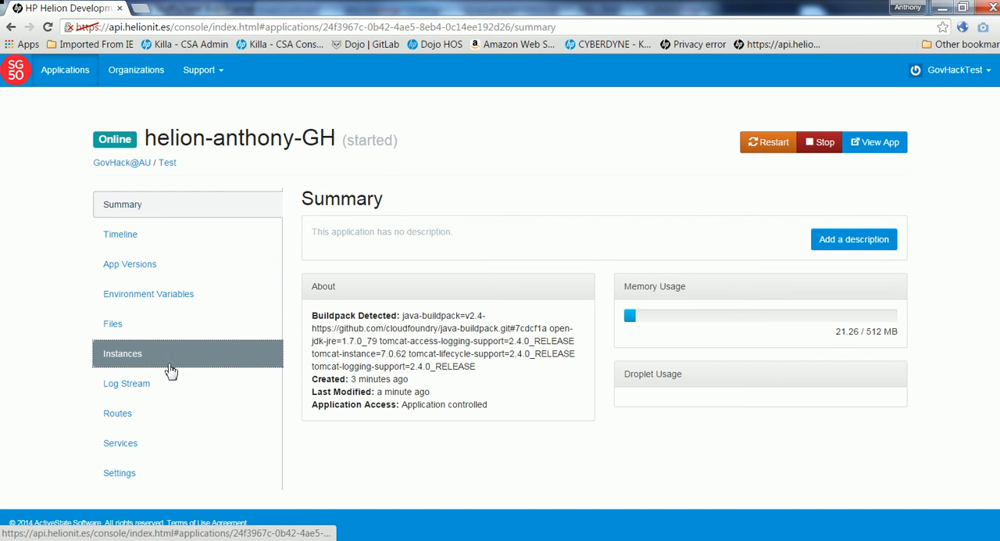
pyautogui.click(123, 353)
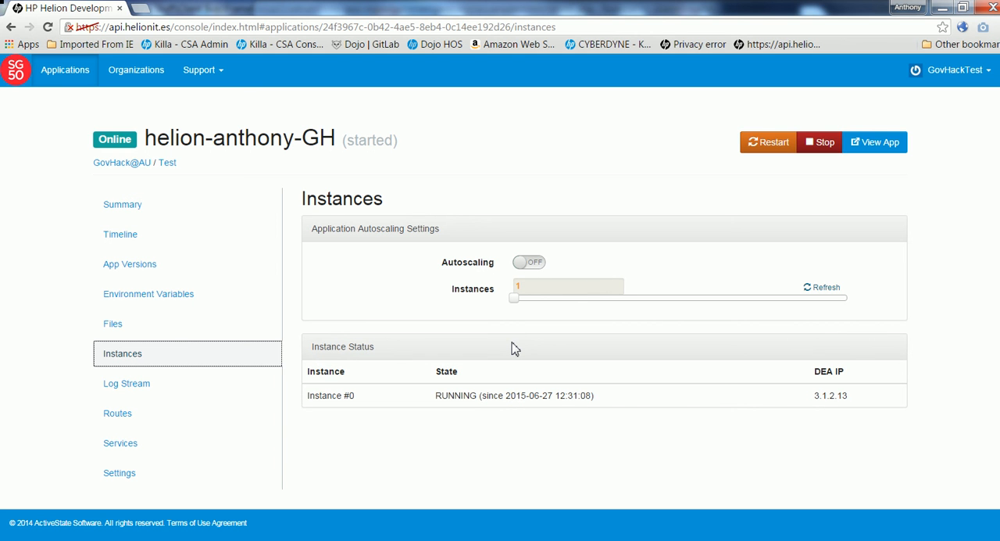
pyautogui.moveTo(226, 311)
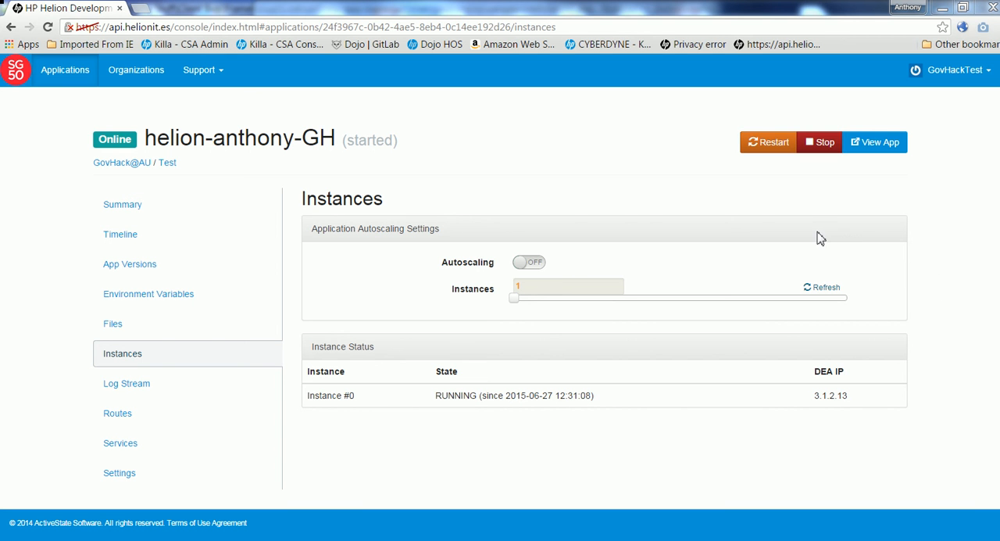
pyautogui.moveTo(768, 226)
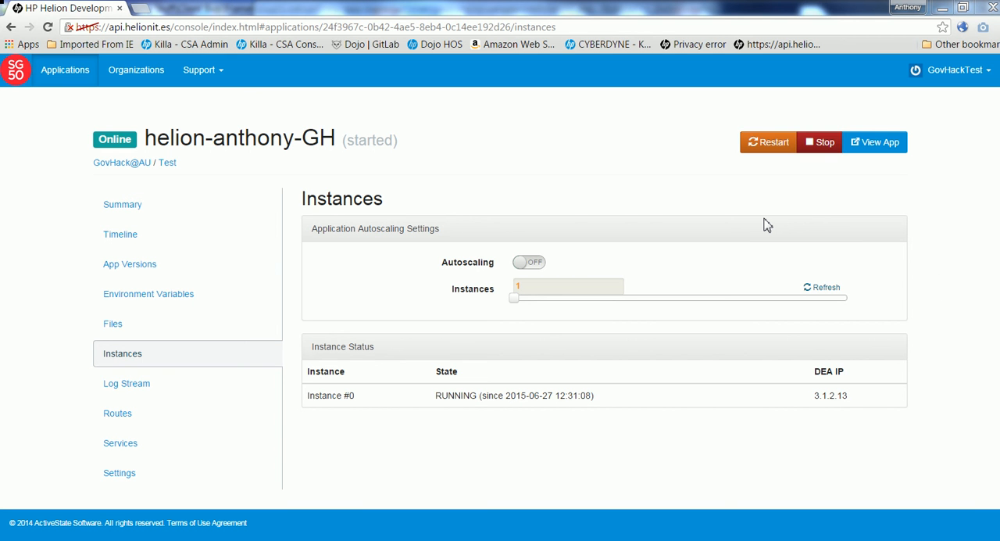